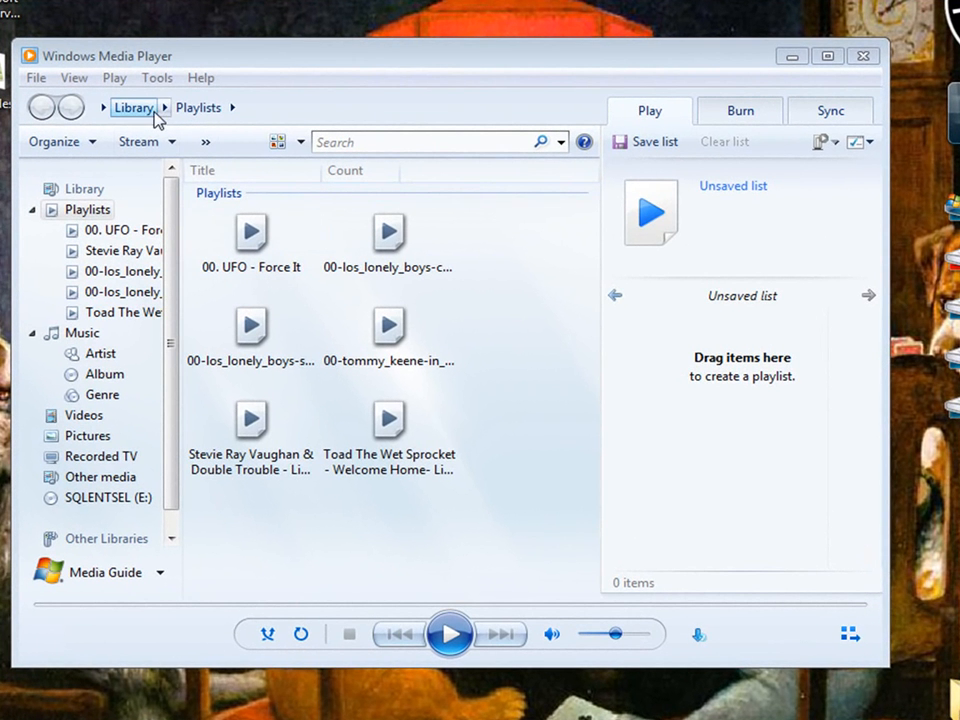
Step: Open the Music Library Locations dialog from the Music item's context menu
{"action": "left_click", "coordinate": [133, 107]}
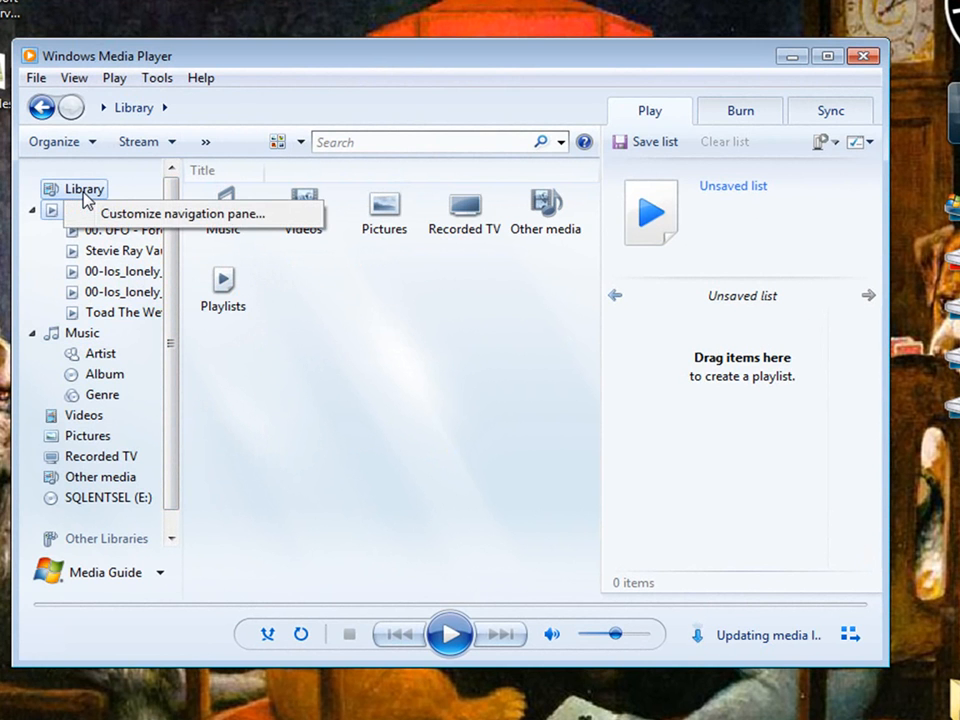
{"action": "right_click", "coordinate": [83, 332]}
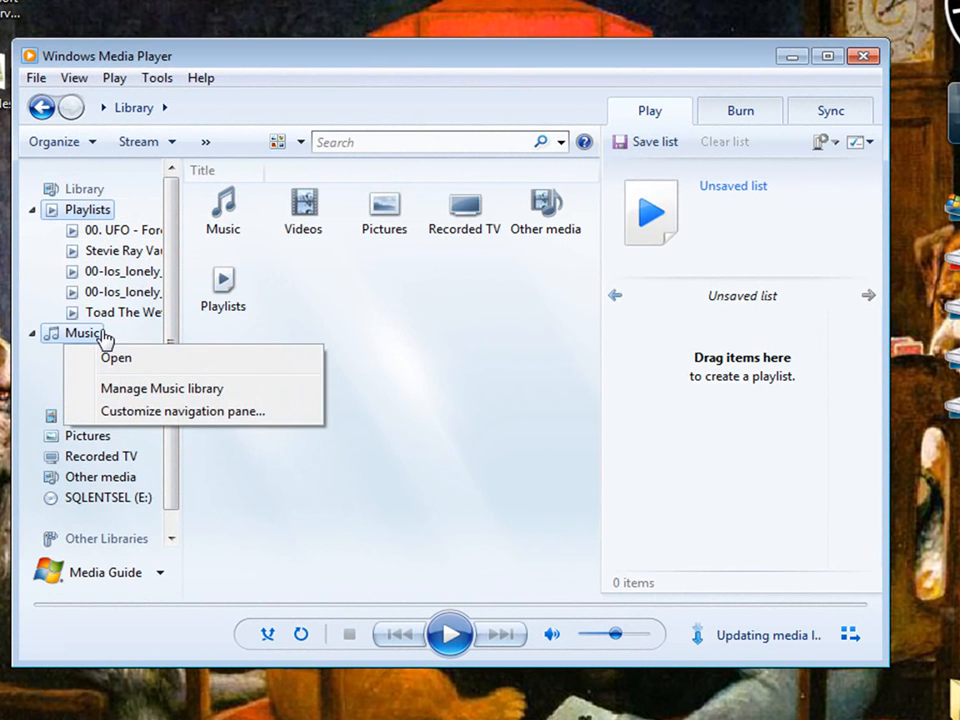
{"action": "mouse_move", "coordinate": [219, 393]}
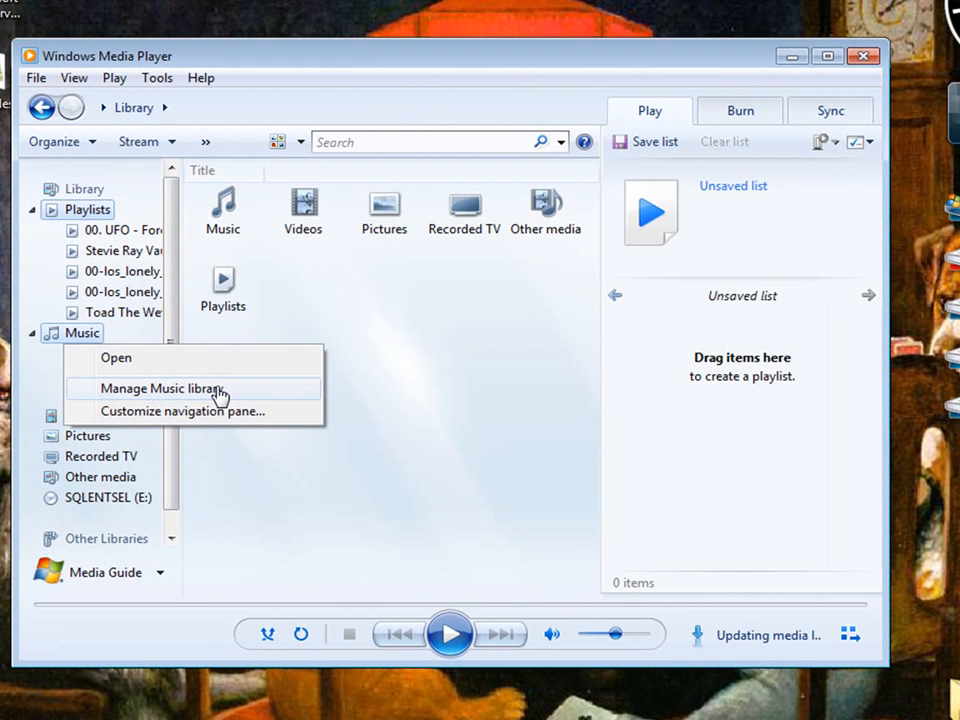
{"action": "left_click", "coordinate": [162, 388]}
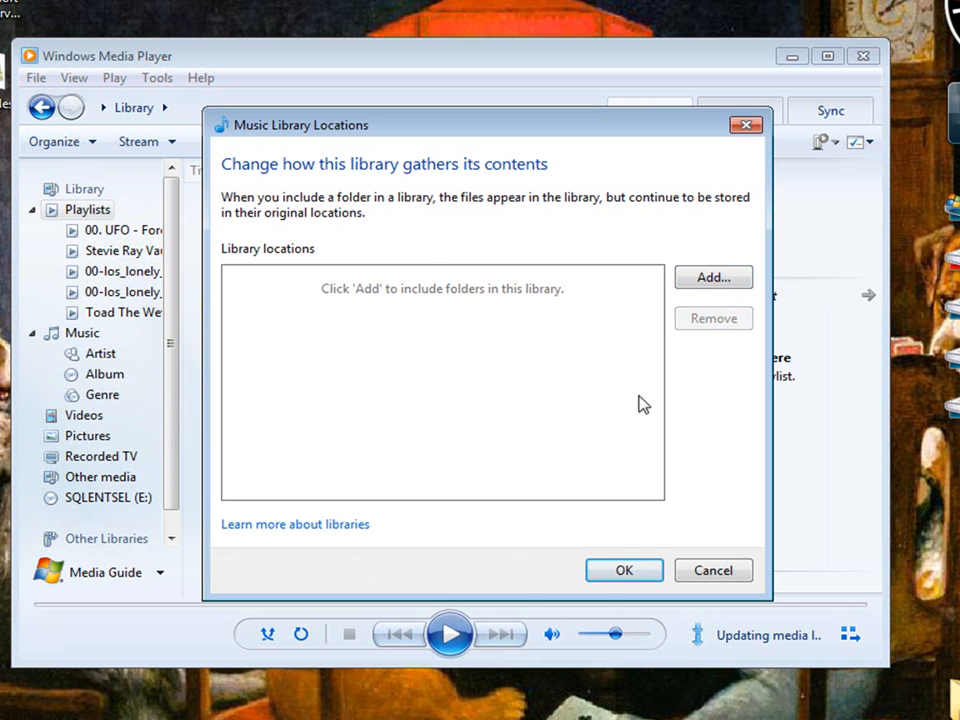
Step: Include the iTunes folder on Ultra Externel (G:) as a music library location
{"action": "left_click", "coordinate": [712, 277]}
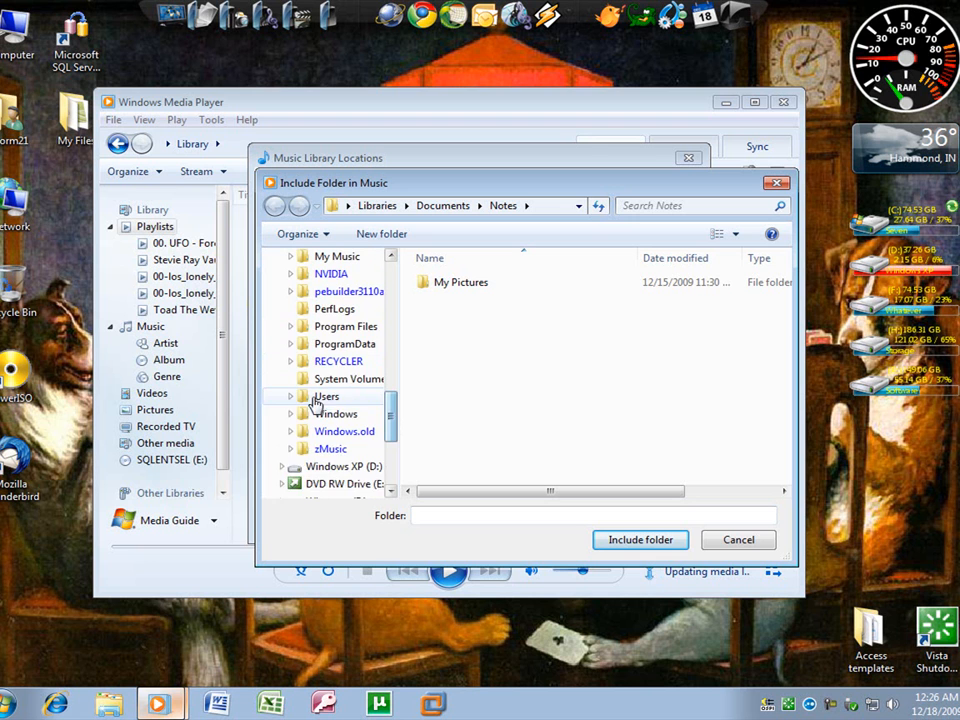
{"action": "left_click", "coordinate": [290, 396]}
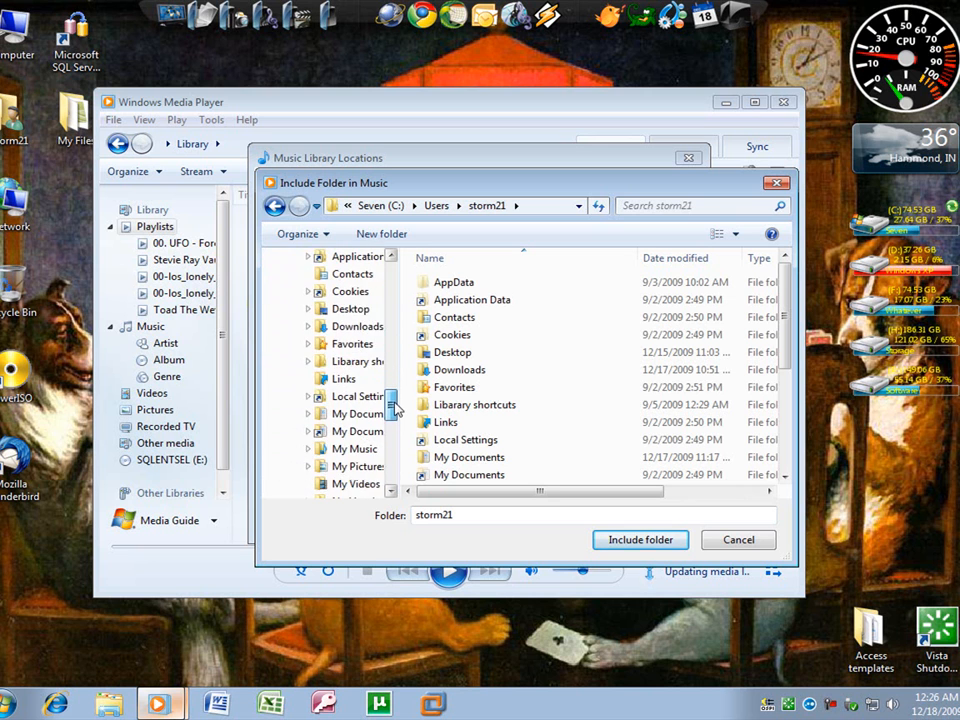
{"action": "scroll", "scroll_direction": "down", "scroll_amount": 3}
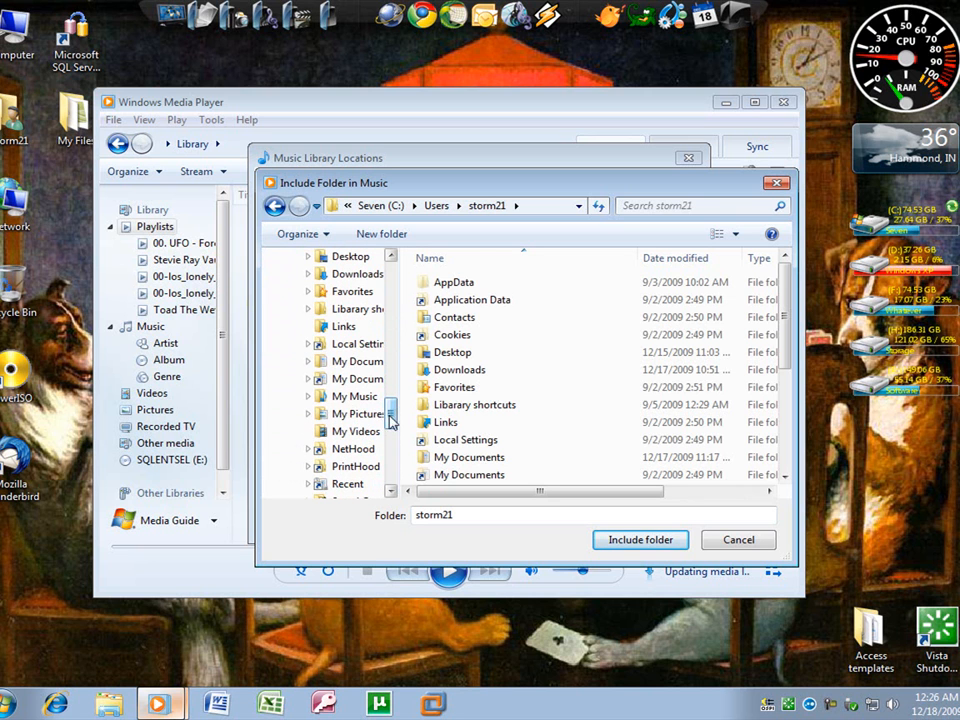
{"action": "double_click", "coordinate": [354, 396]}
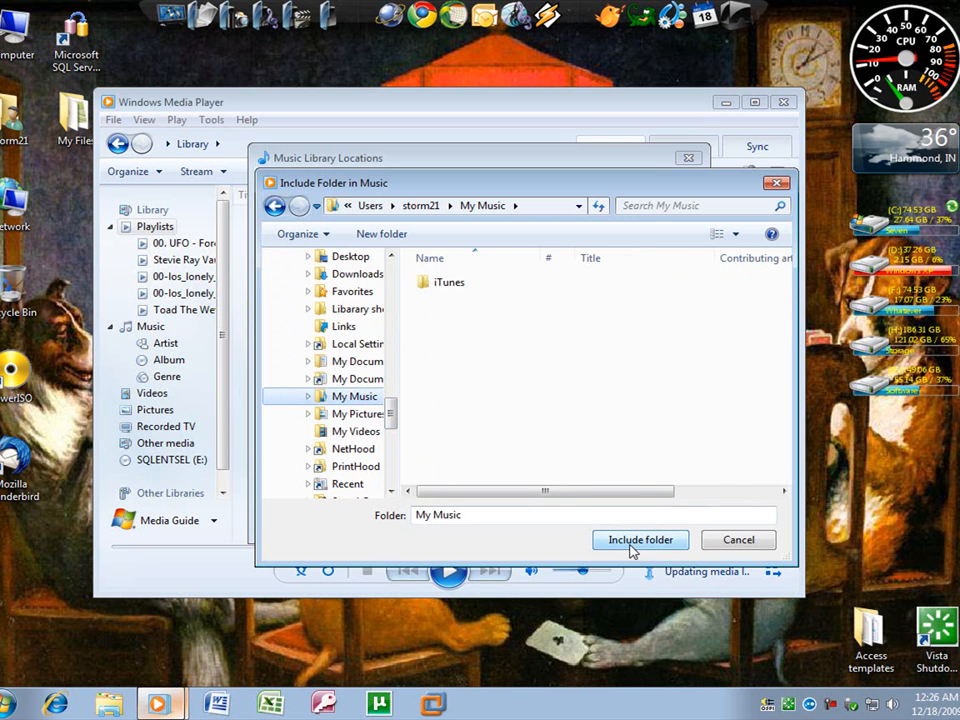
{"action": "mouse_move", "coordinate": [407, 513]}
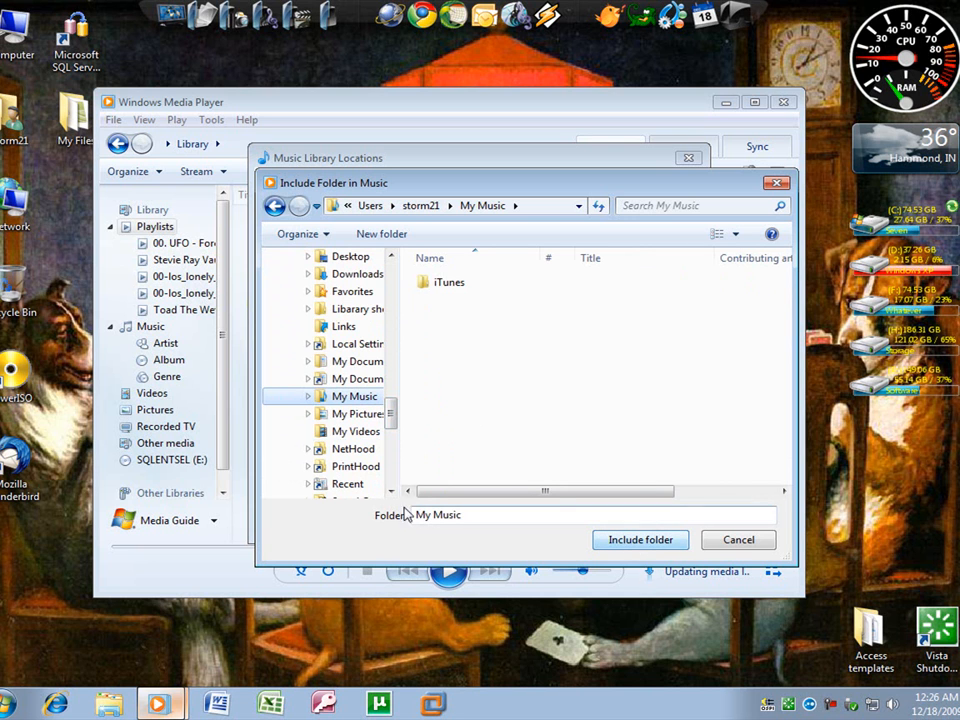
{"action": "scroll", "scroll_direction": "down", "scroll_amount": 3}
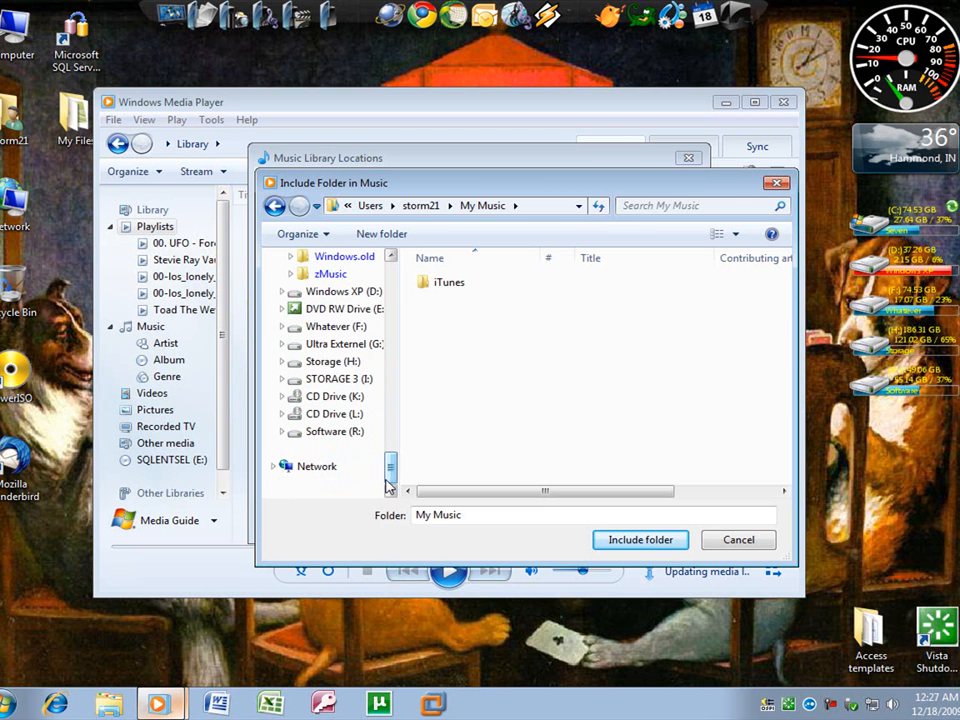
{"action": "left_click", "coordinate": [345, 343]}
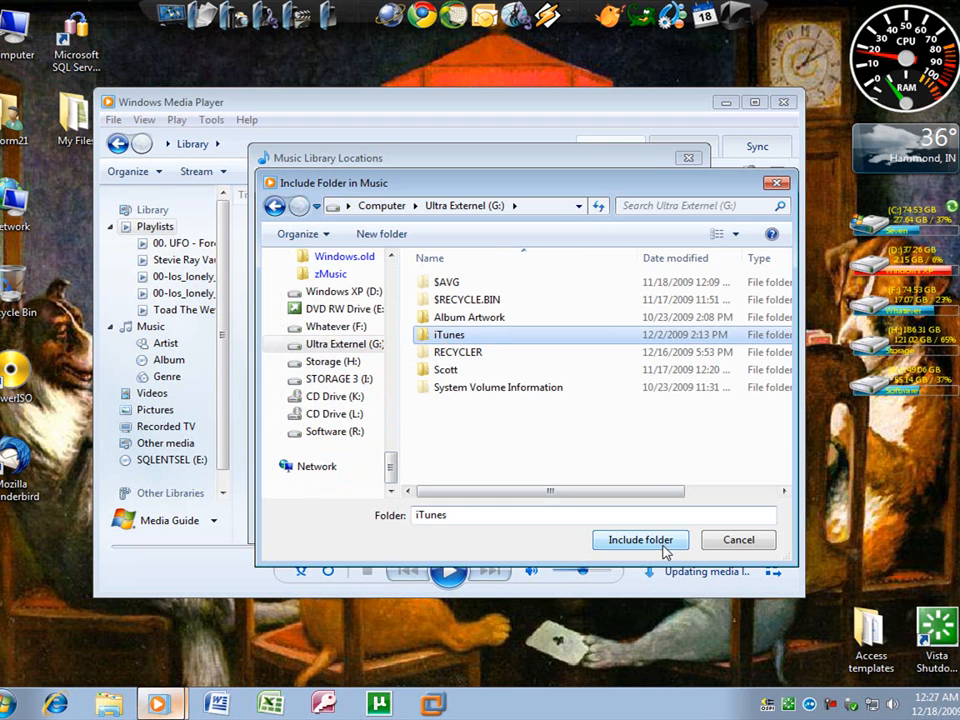
{"action": "left_click", "coordinate": [640, 539]}
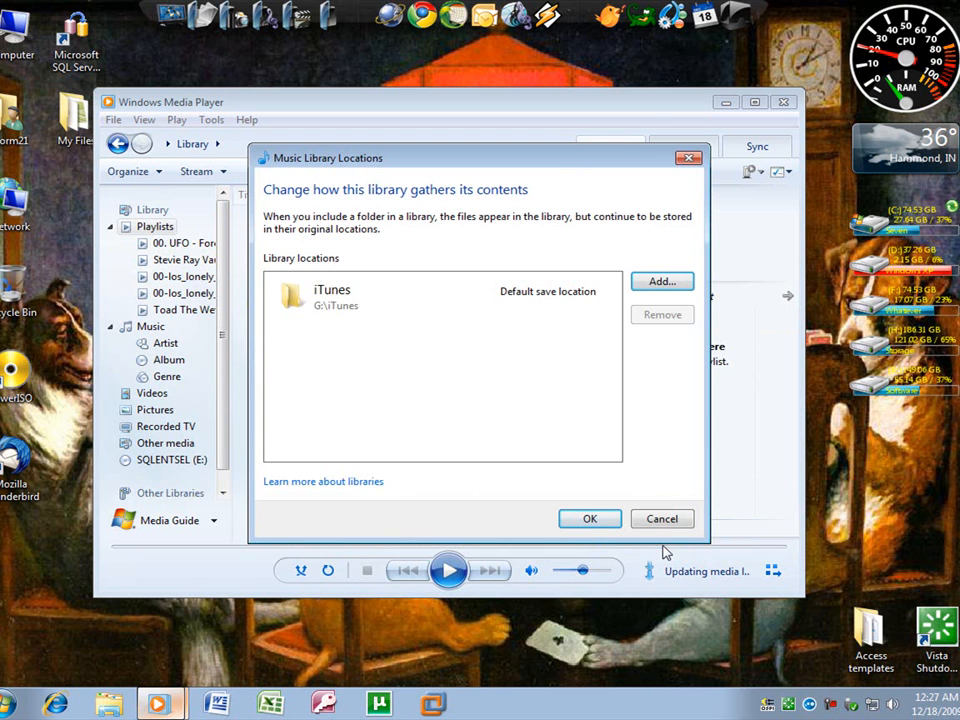
Step: Confirm the G: iTunes library location and scroll through the music listed by artist
{"action": "left_click", "coordinate": [589, 518]}
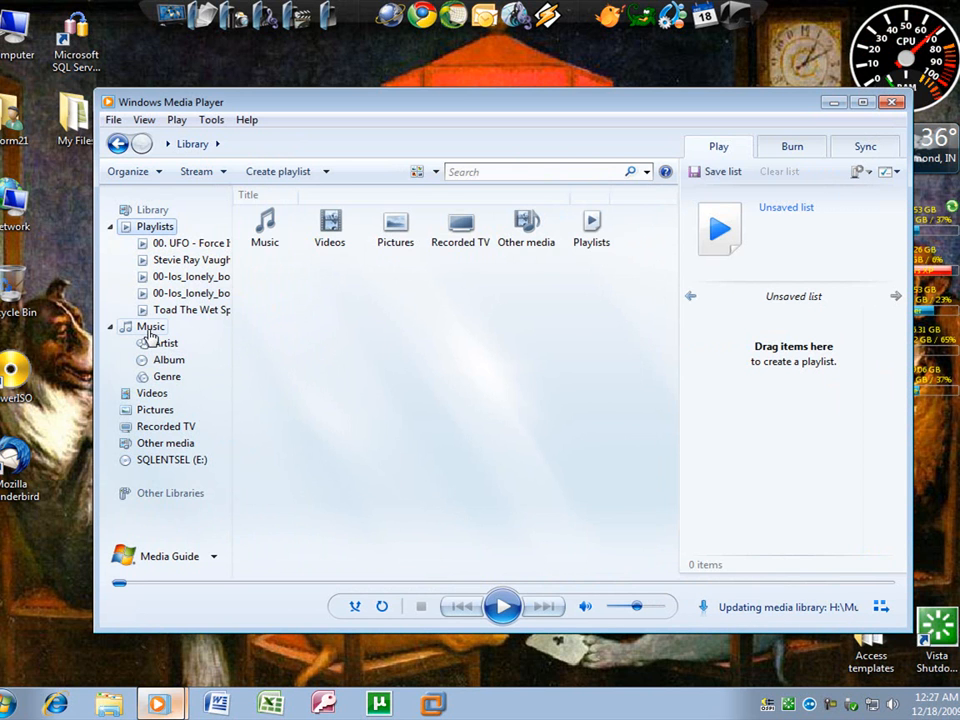
{"action": "left_click", "coordinate": [165, 343]}
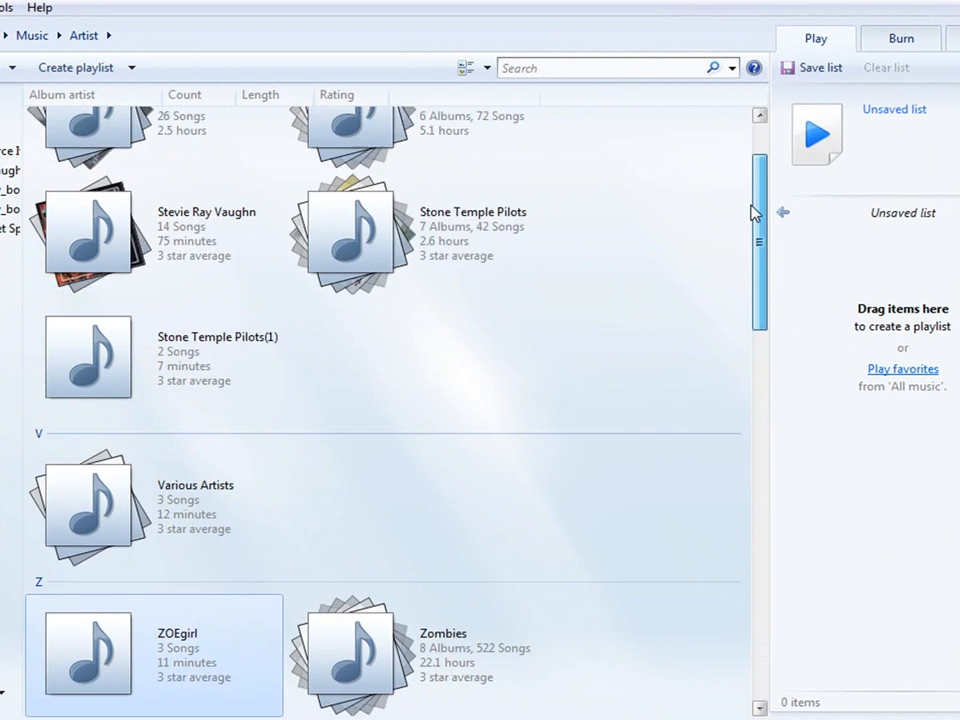
{"action": "scroll", "scroll_direction": "down", "scroll_amount": 3}
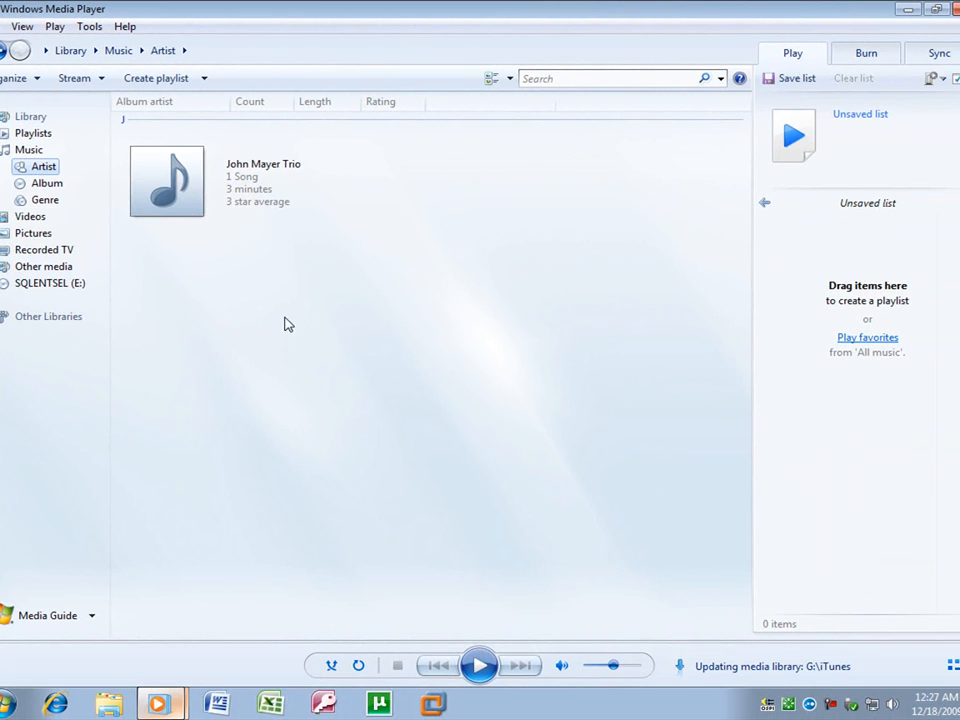
{"action": "mouse_move", "coordinate": [310, 329]}
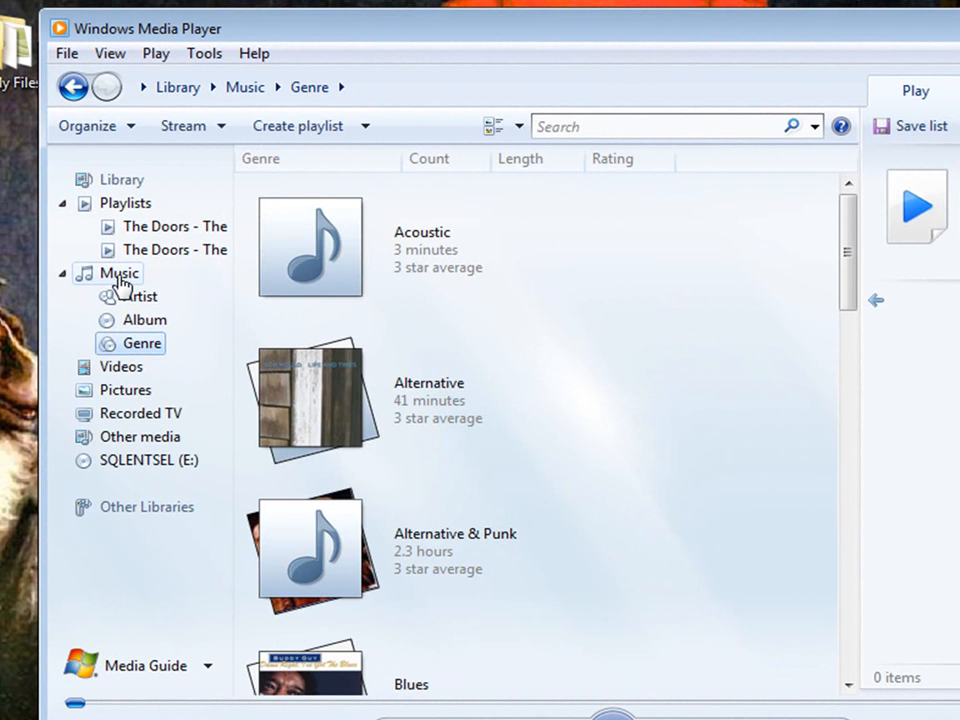
{"action": "mouse_move", "coordinate": [727, 219]}
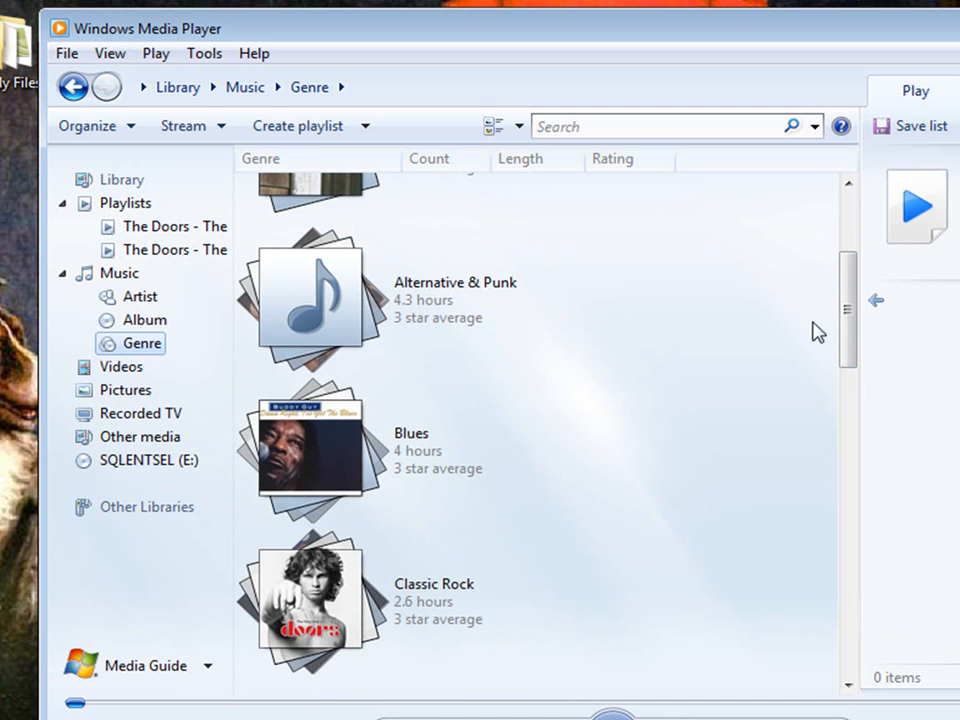
Step: Scroll through the genre list, including Rock, Soundtrack and Unknown
{"action": "scroll", "scroll_direction": "down", "scroll_amount": 3}
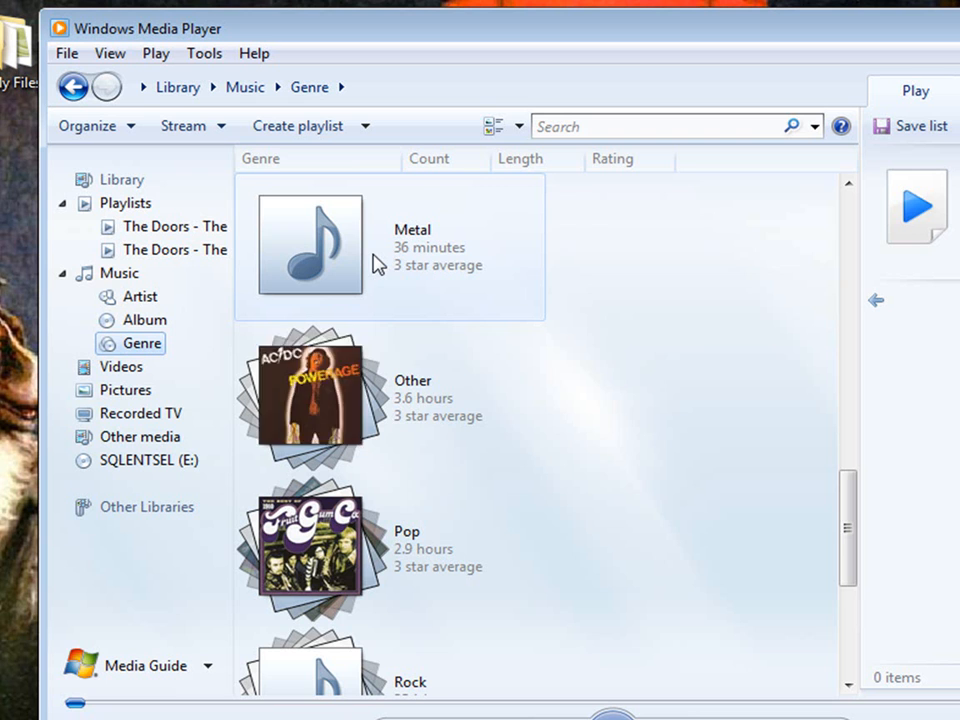
{"action": "scroll", "scroll_direction": "down", "scroll_amount": 3}
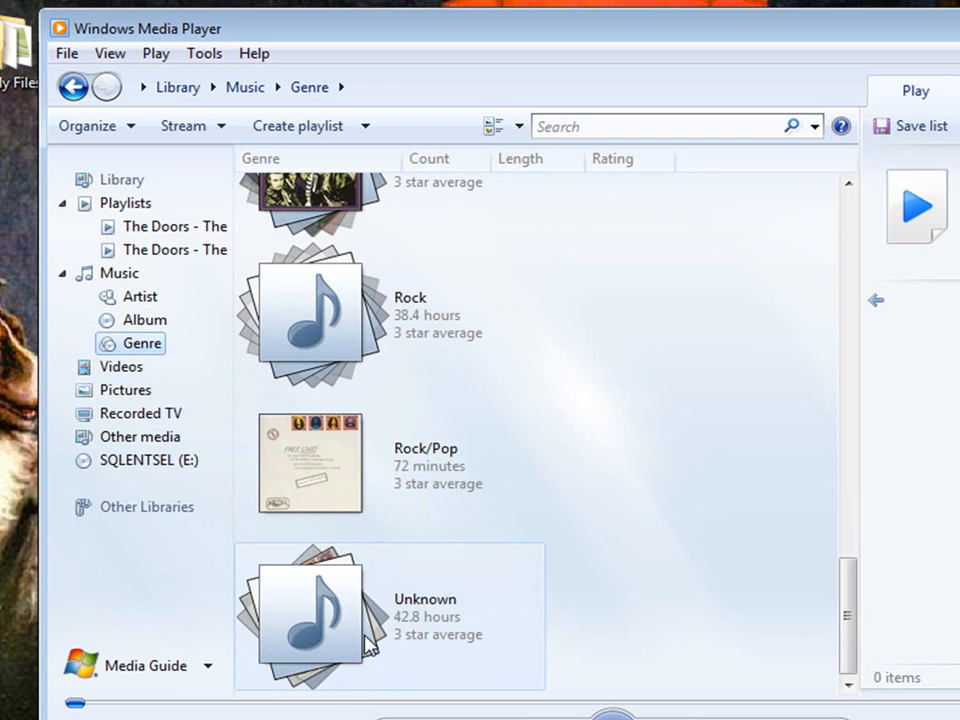
{"action": "scroll", "scroll_direction": "down", "scroll_amount": 3}
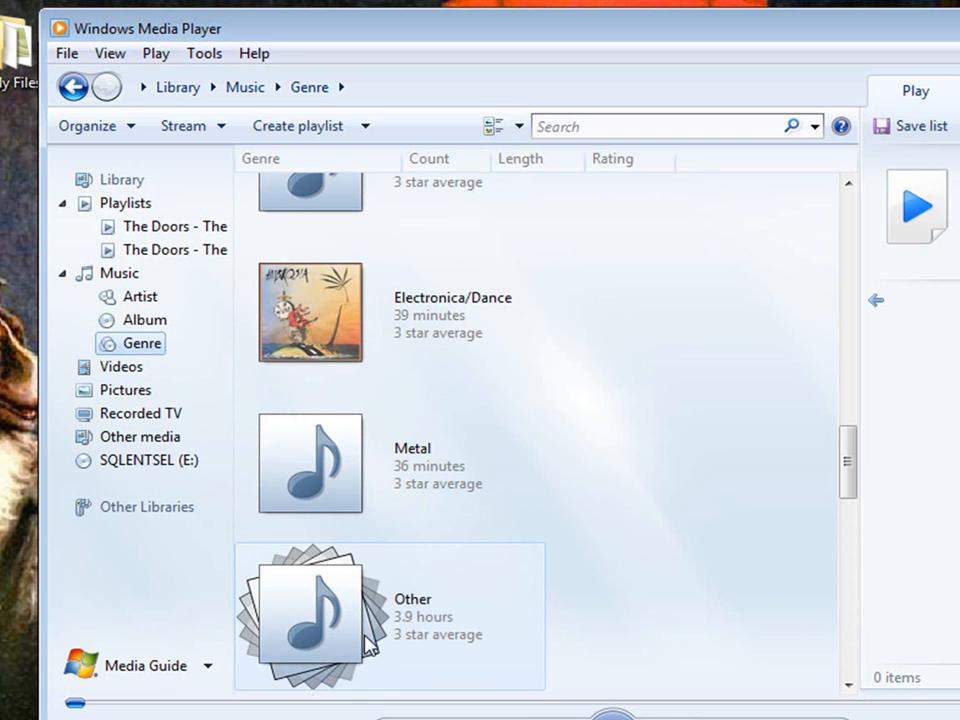
{"action": "scroll", "scroll_direction": "down", "scroll_amount": 3}
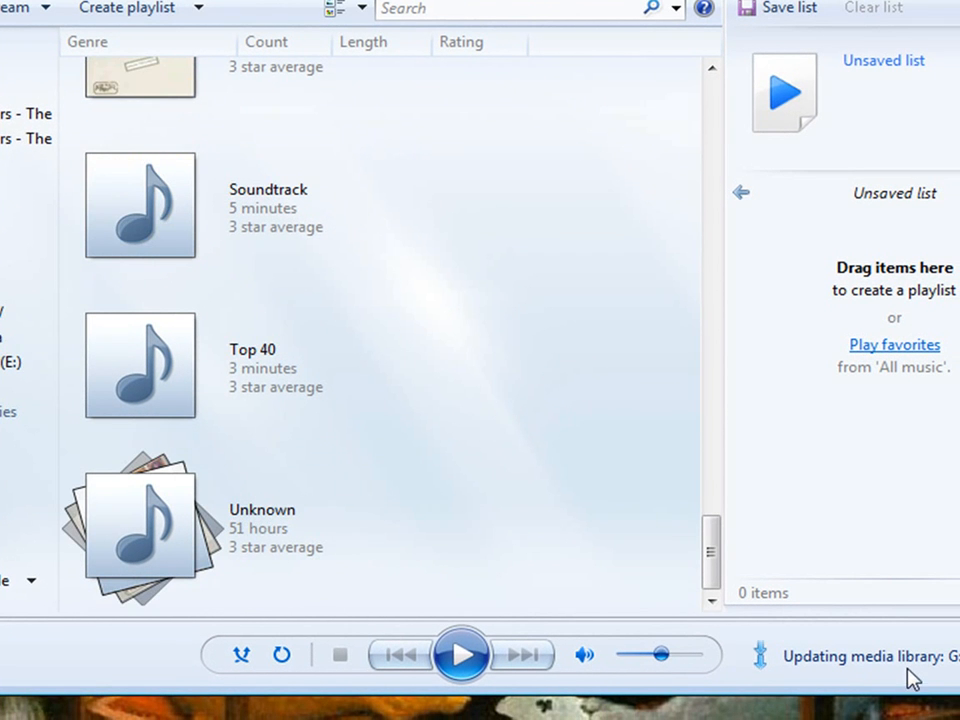
{"action": "mouse_move", "coordinate": [200, 280]}
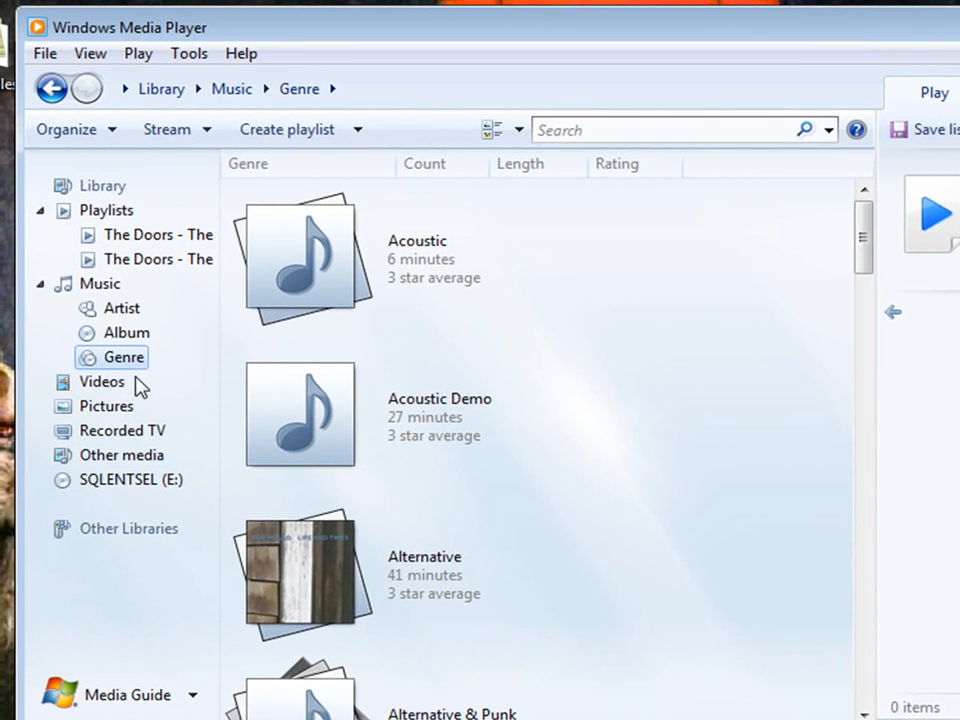
Step: Browse the artist list to Def Leppard's Rock Of Ages CD1 and CD2
{"action": "left_click", "coordinate": [122, 308]}
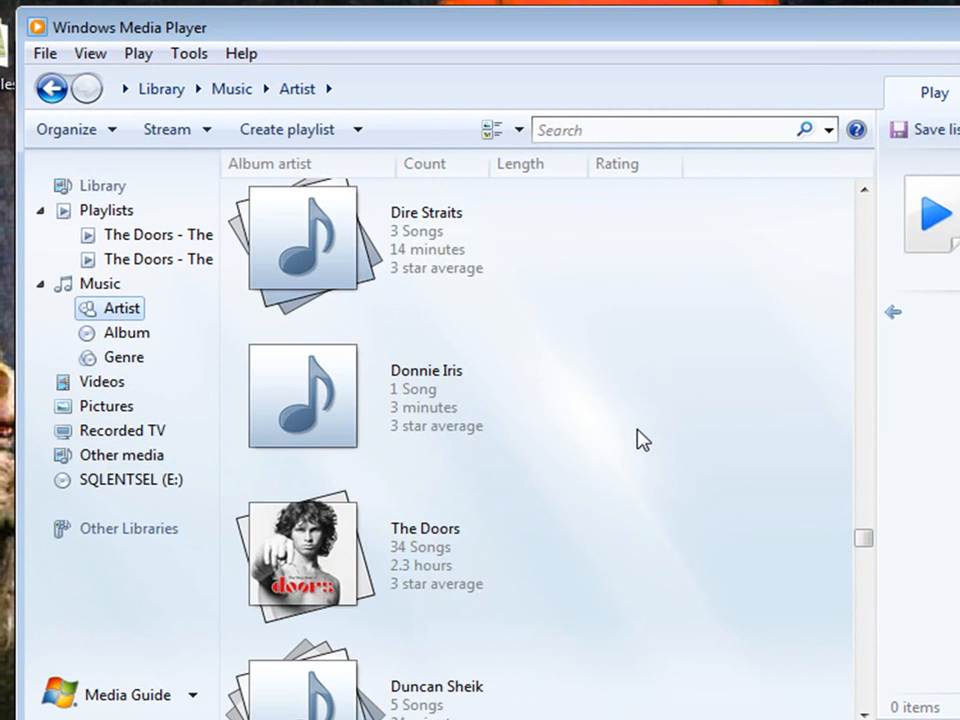
{"action": "scroll", "scroll_direction": "down", "scroll_amount": 3}
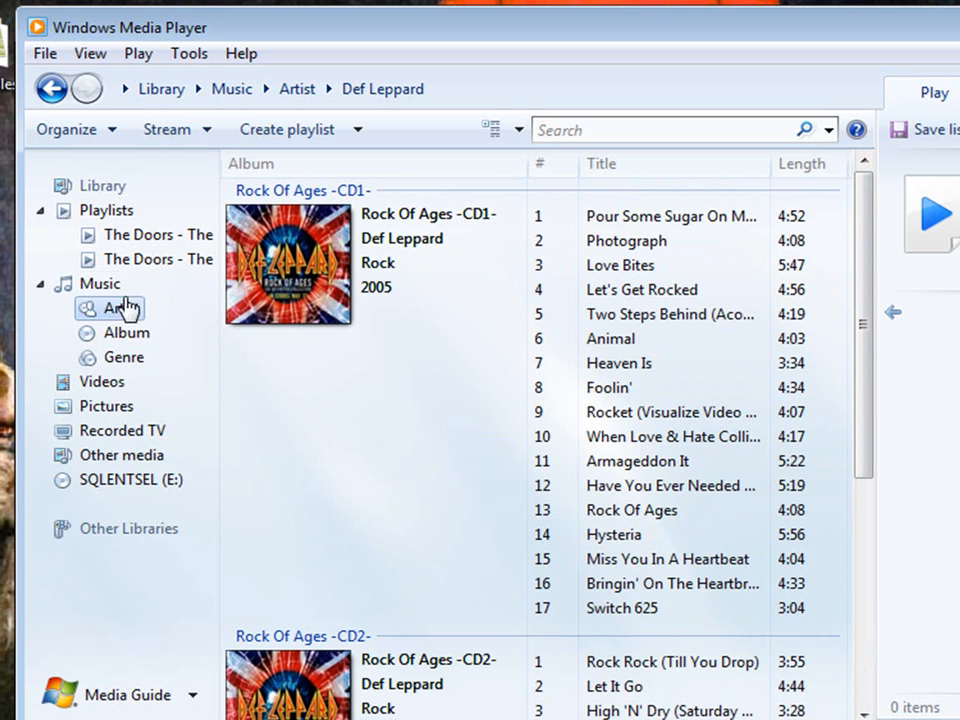
{"action": "mouse_move", "coordinate": [395, 508]}
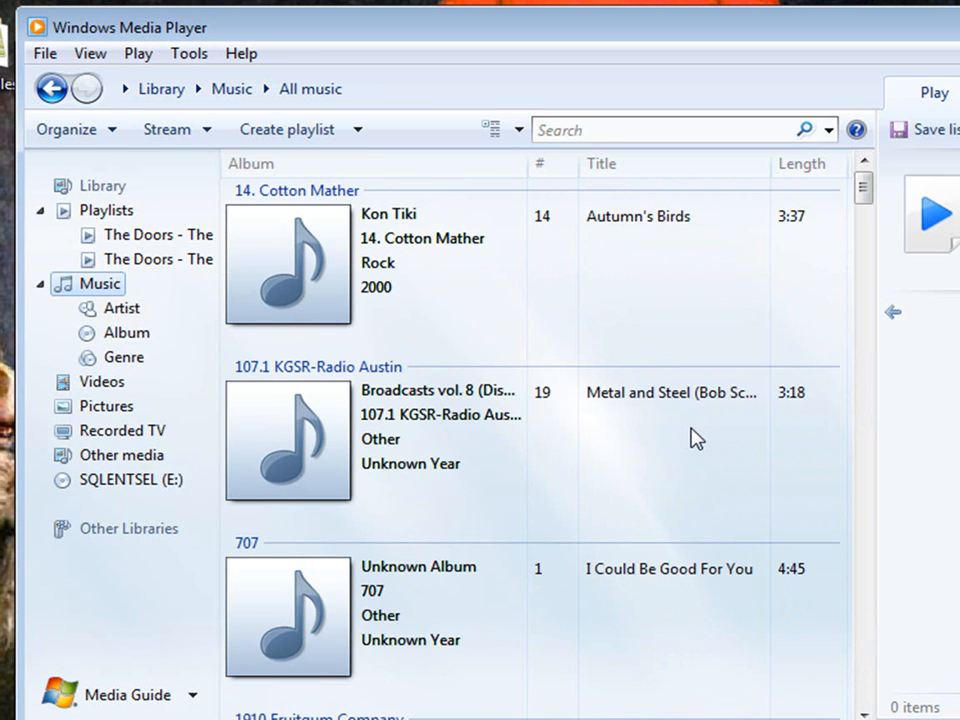
{"action": "mouse_move", "coordinate": [905, 208]}
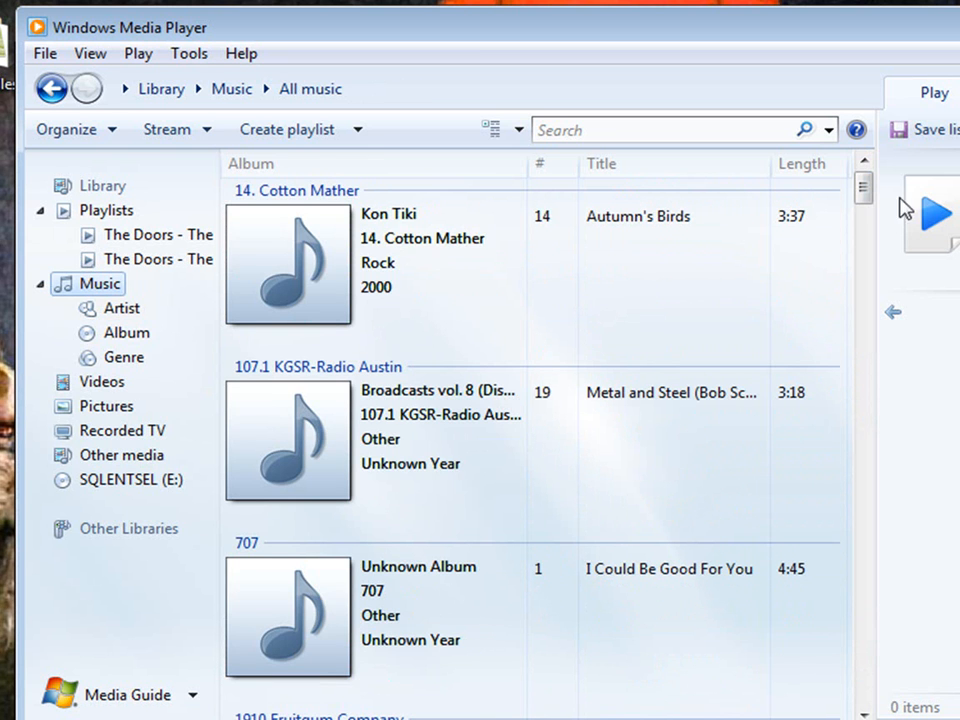
Step: Scroll through all music by album, past Badfinger, Billy Squier and Blackfoot
{"action": "scroll", "scroll_direction": "down", "scroll_amount": 3}
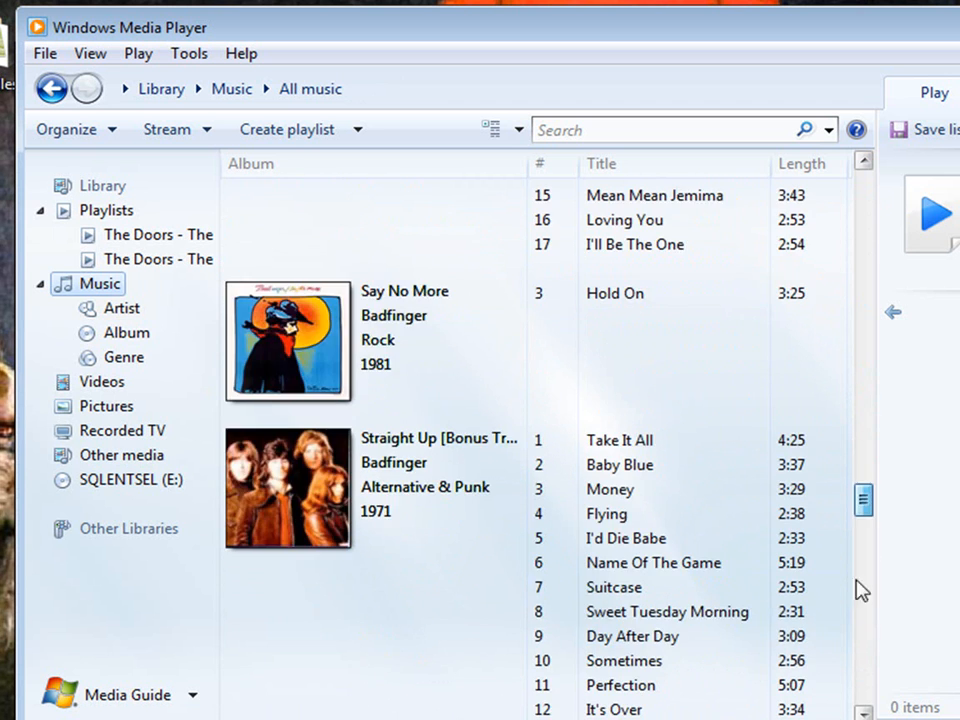
{"action": "scroll", "scroll_direction": "down", "scroll_amount": 3}
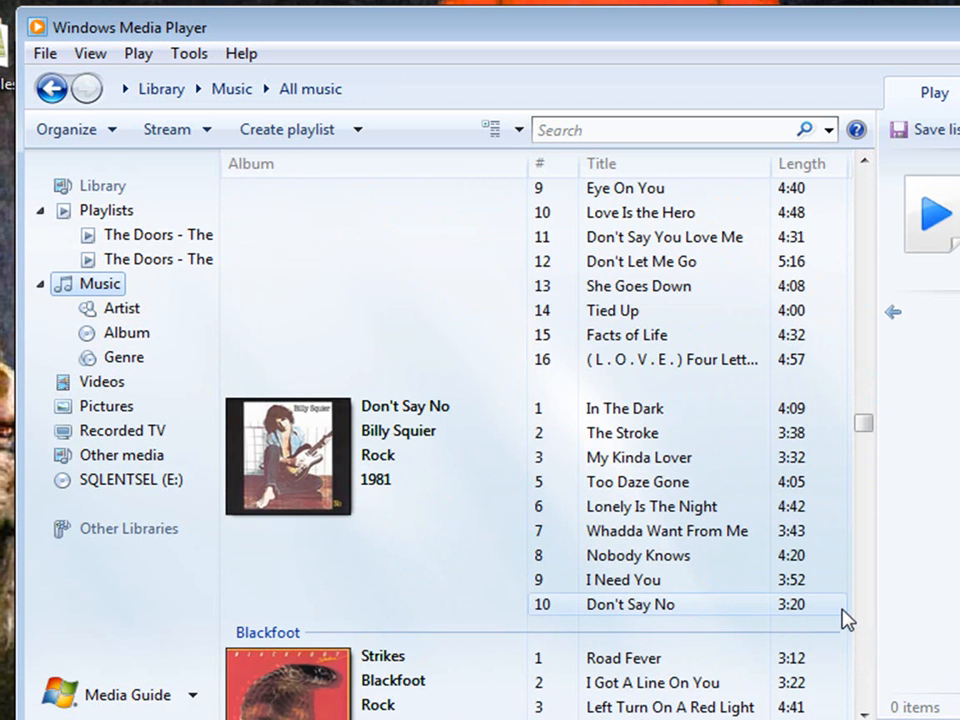